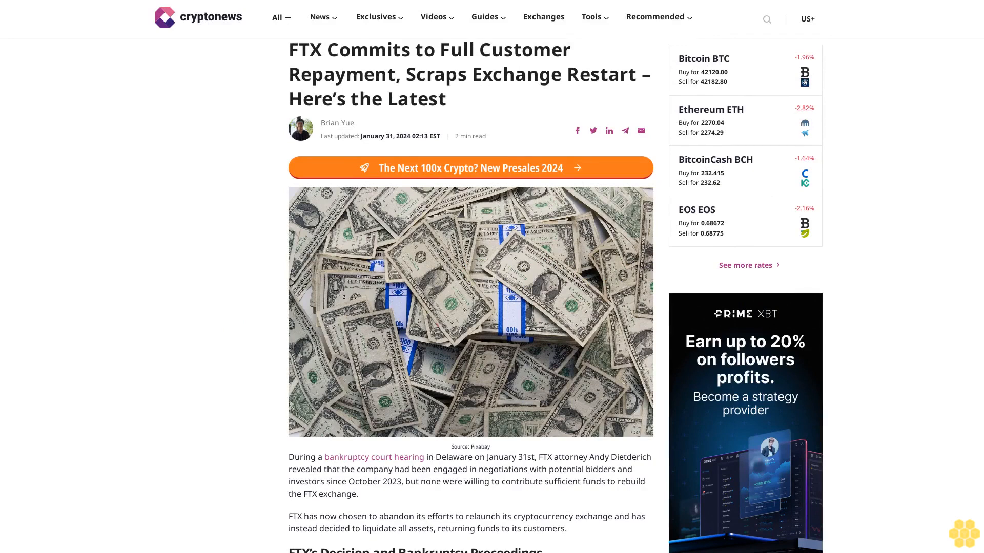
scroll("down", 3)
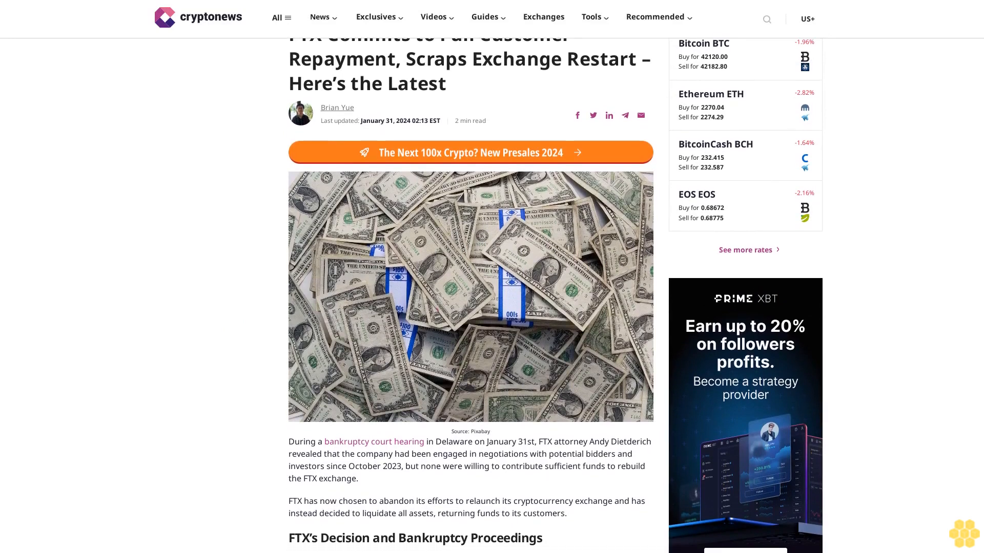
scroll("down", 3)
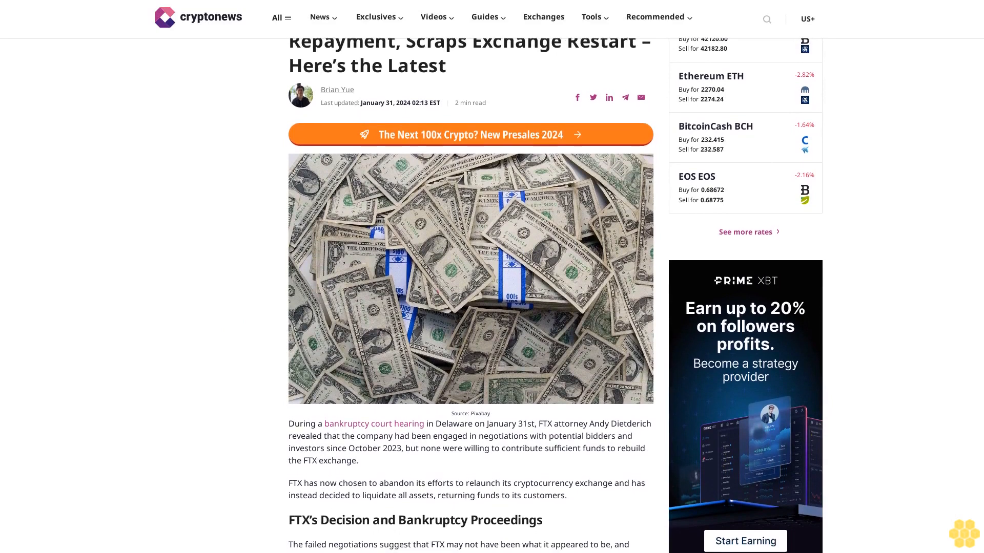
scroll("down", 3)
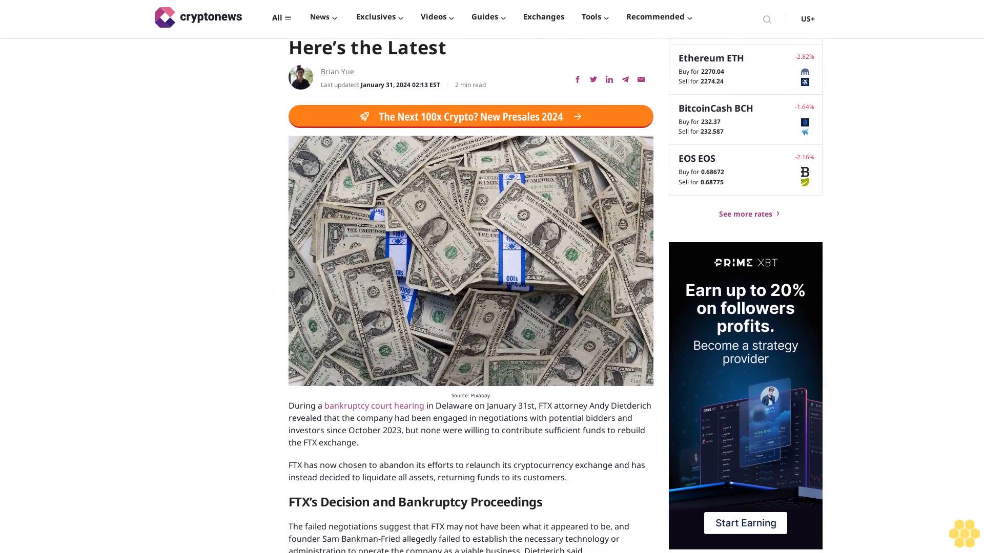
scroll("down", 3)
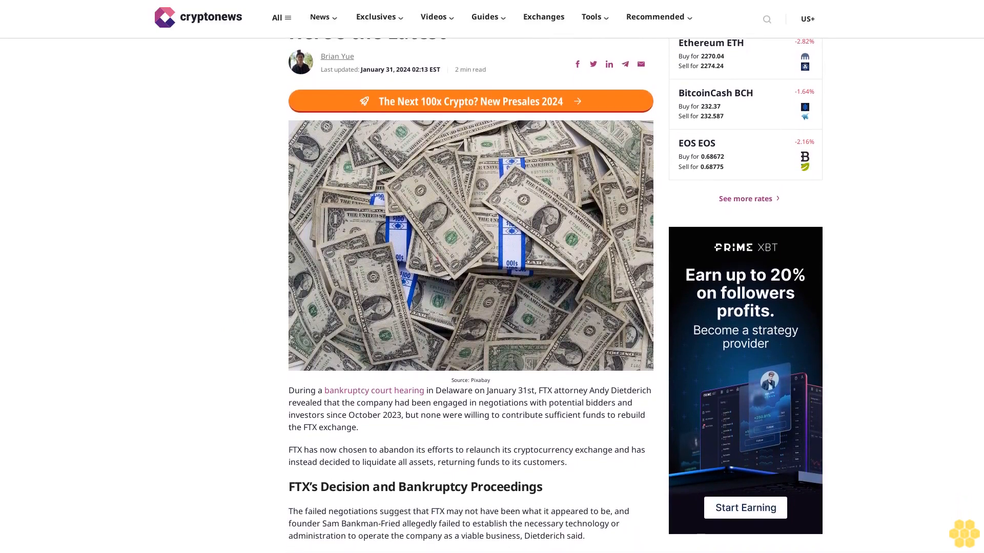
scroll("down", 3)
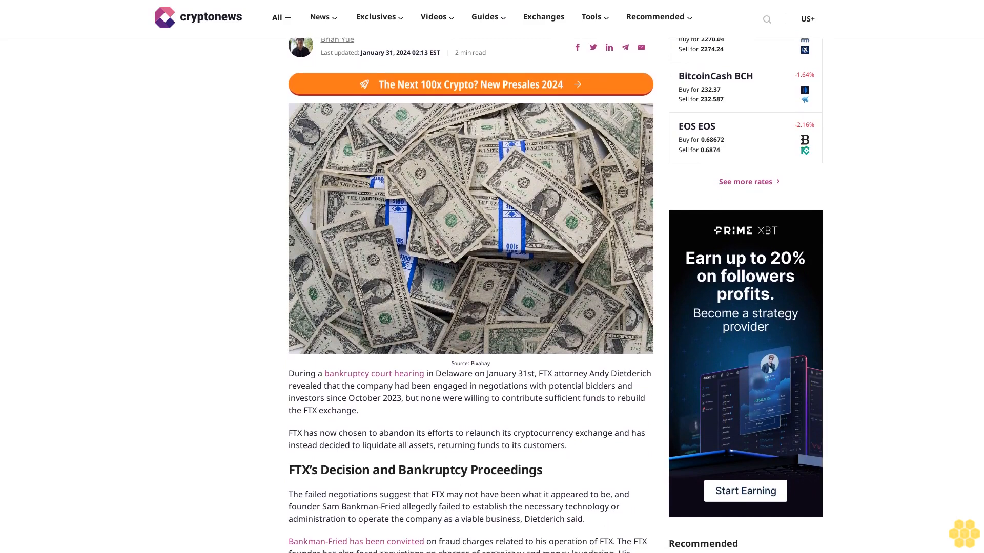
scroll("down", 3)
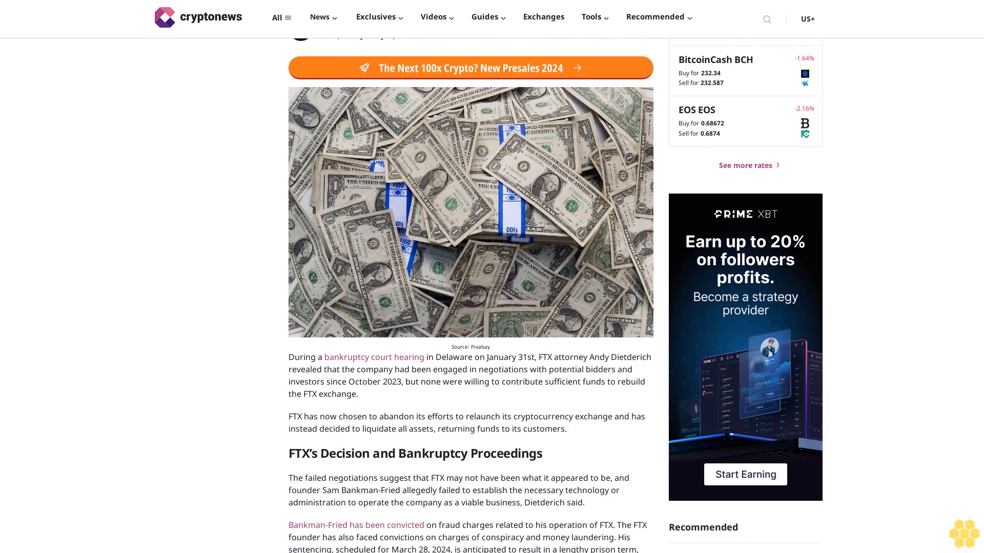
scroll("down", 3)
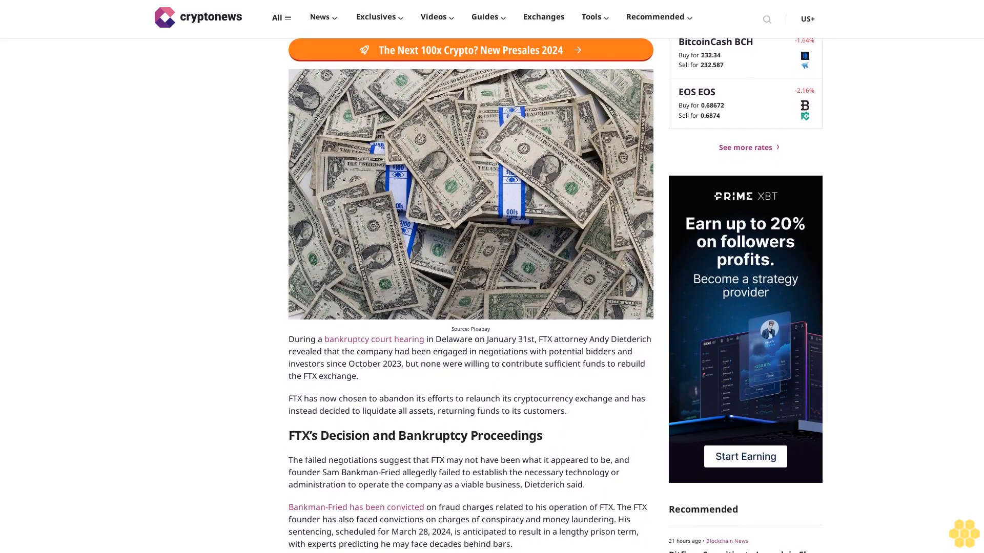
scroll("down", 3)
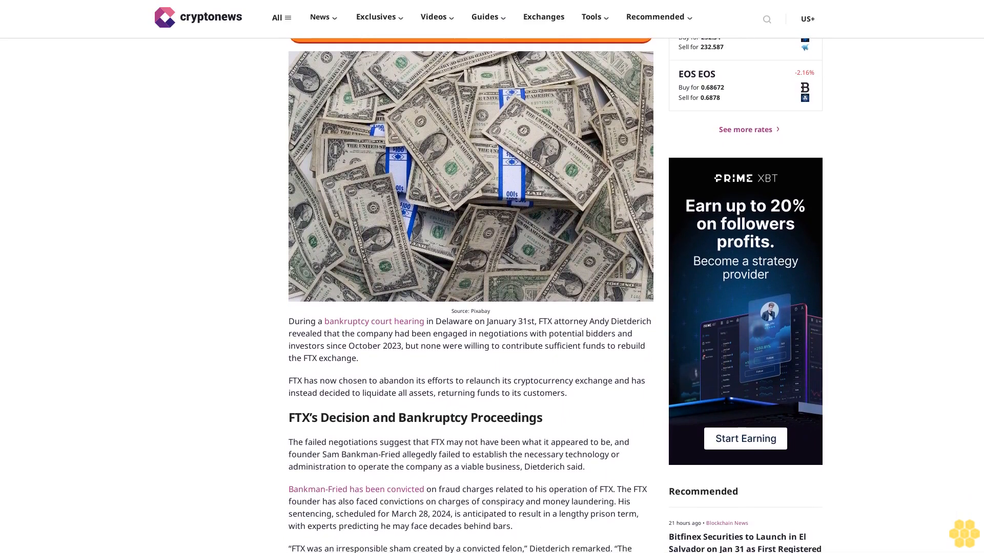
scroll("down", 3)
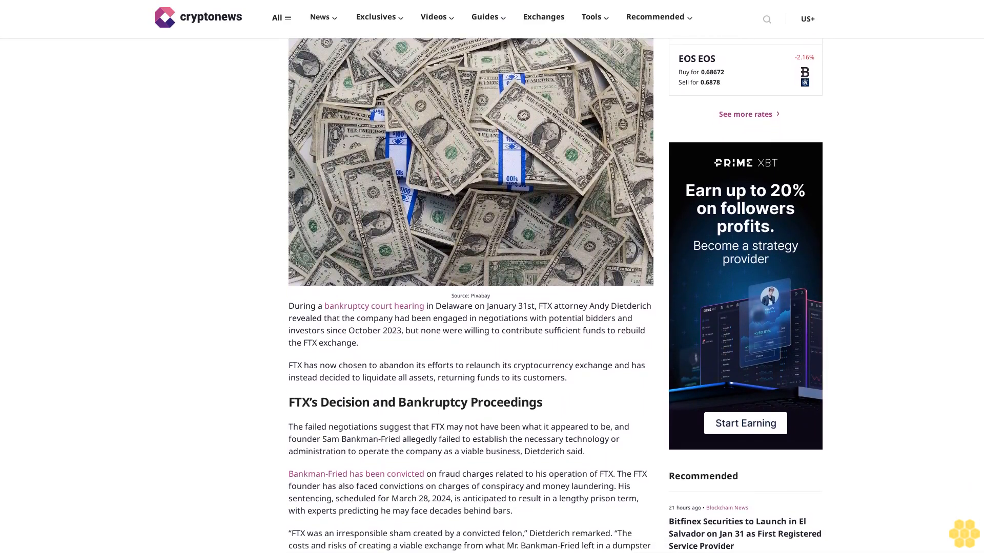
scroll("down", 3)
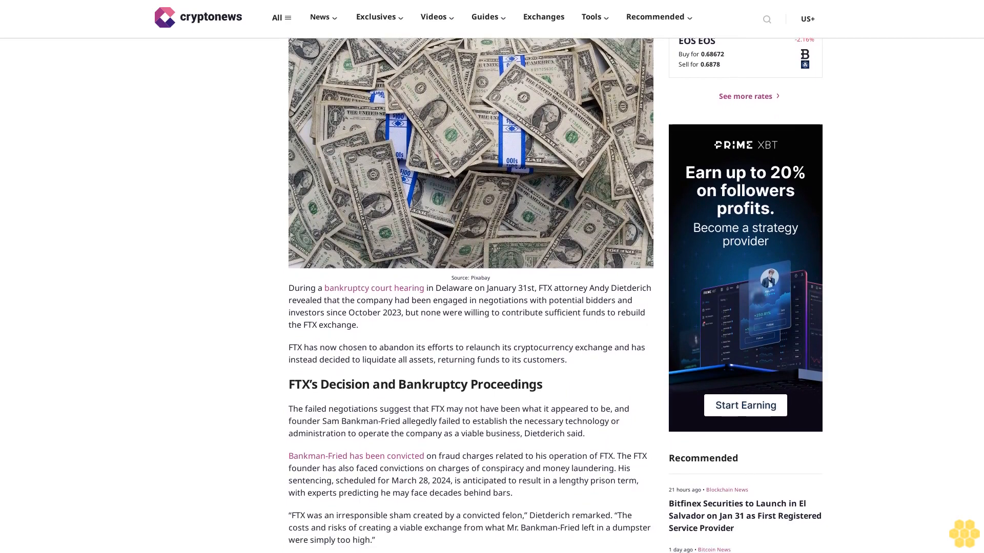
scroll("down", 3)
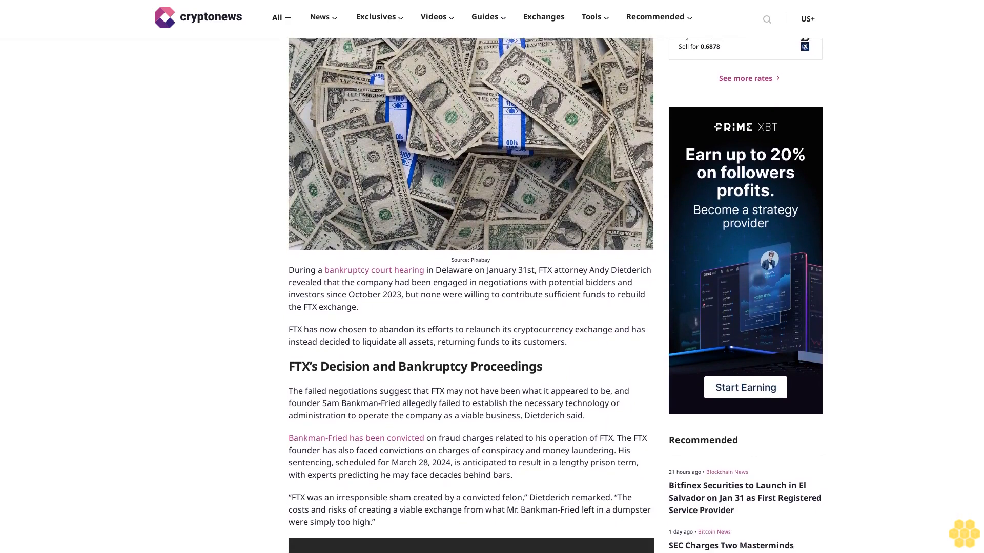
scroll("down", 3)
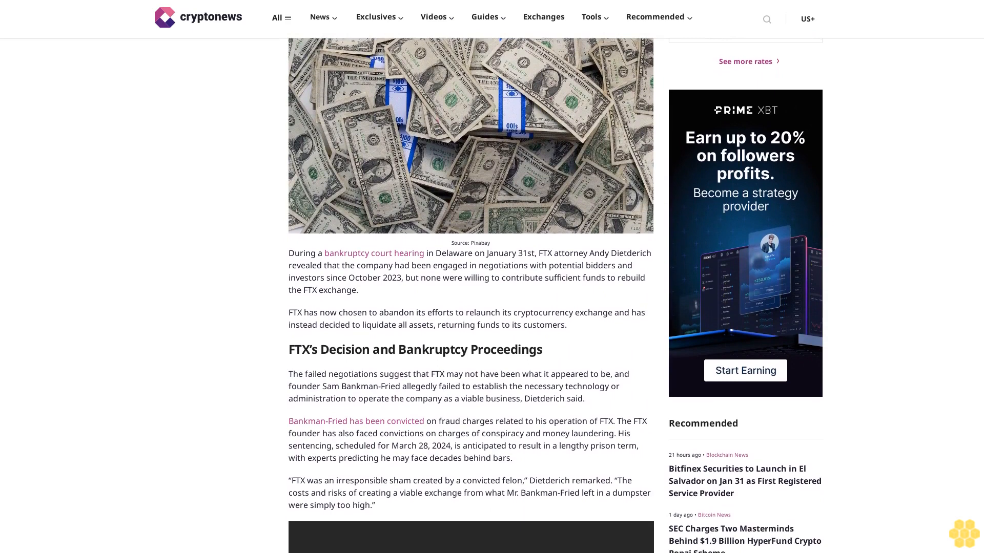
scroll("down", 3)
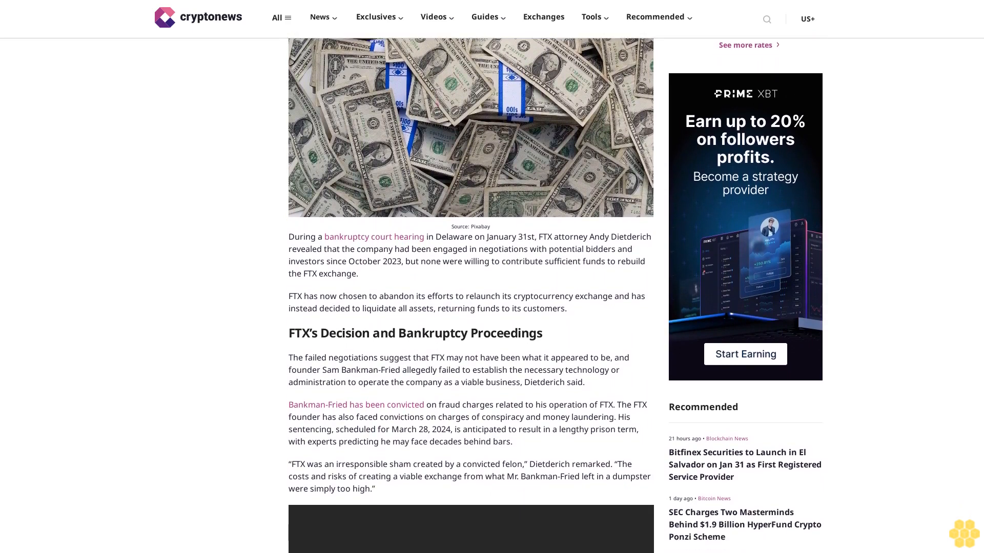
scroll("down", 3)
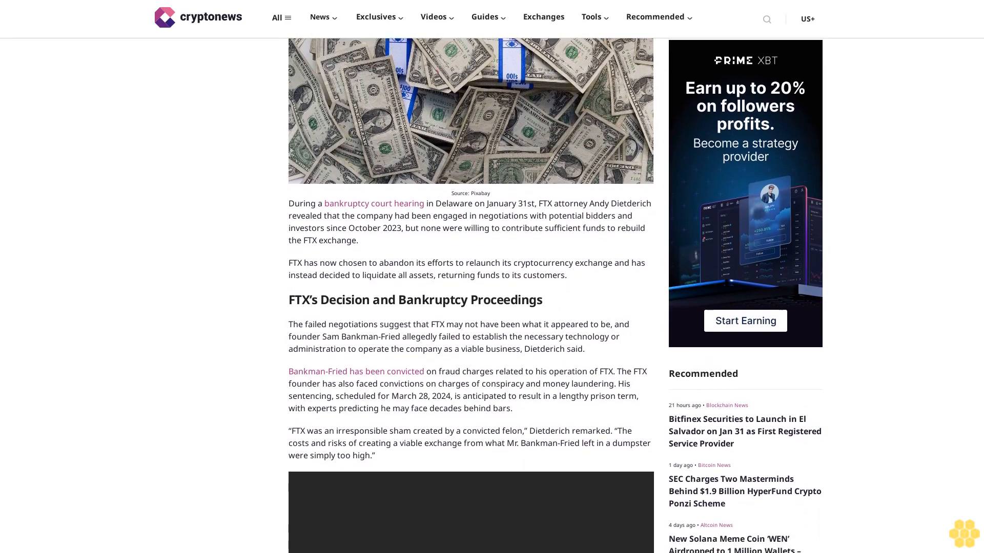
scroll("down", 3)
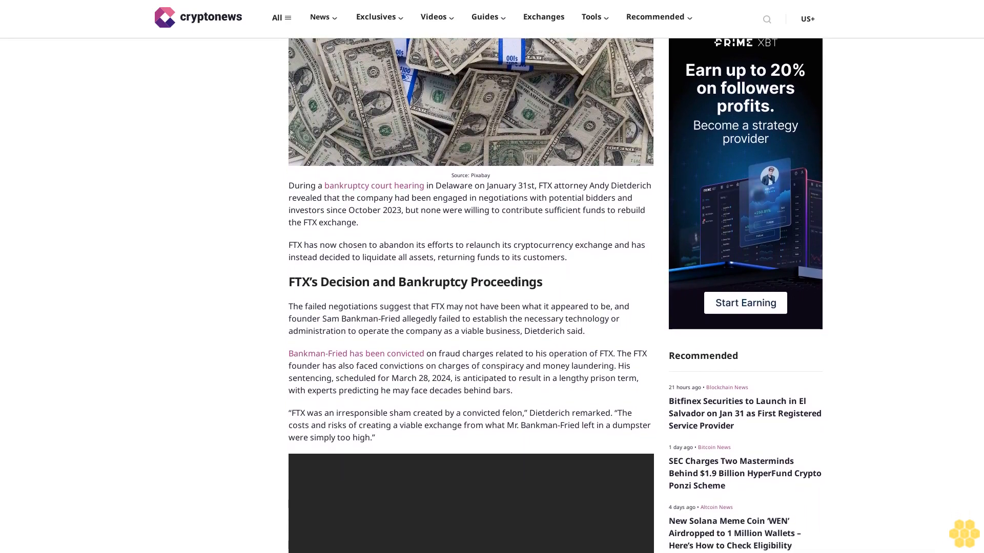
scroll("down", 3)
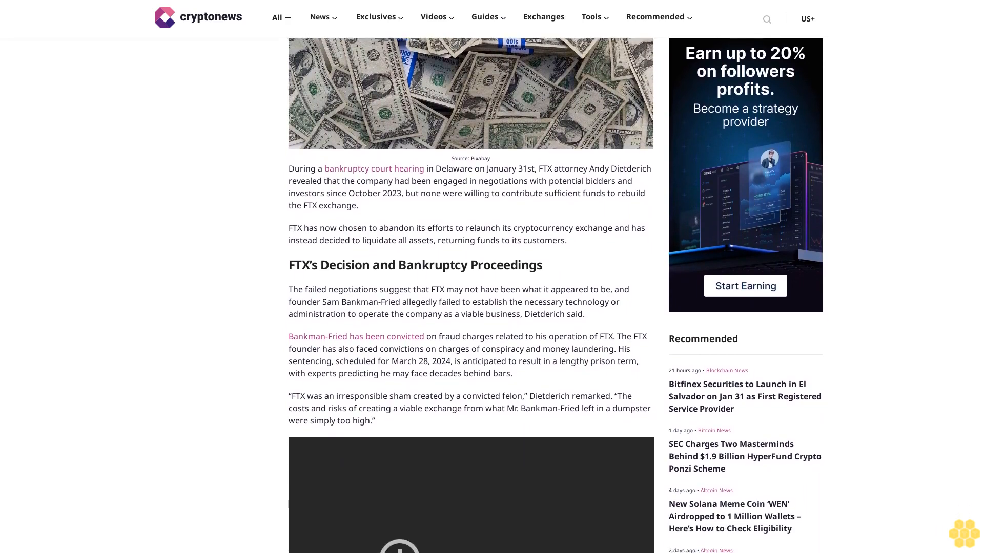
scroll("down", 3)
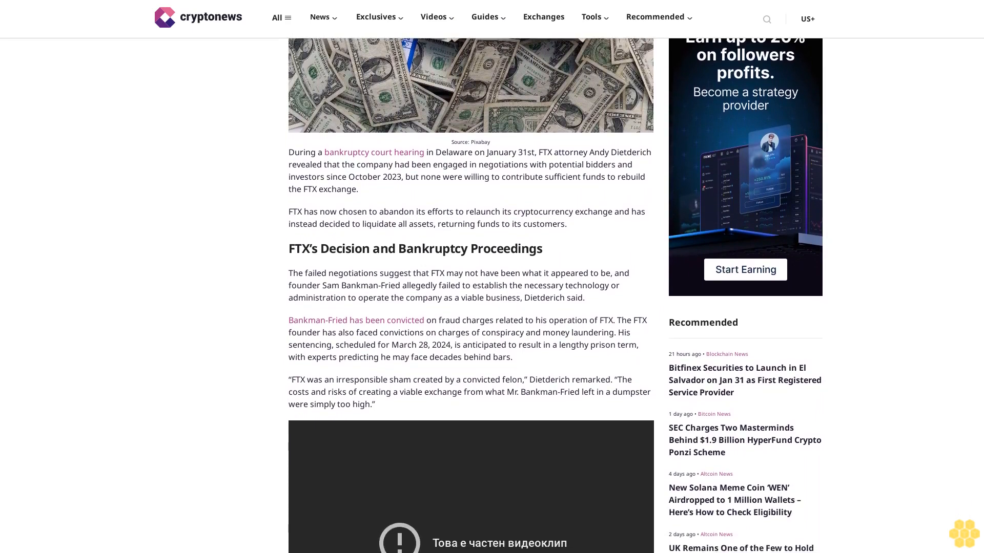
scroll("down", 3)
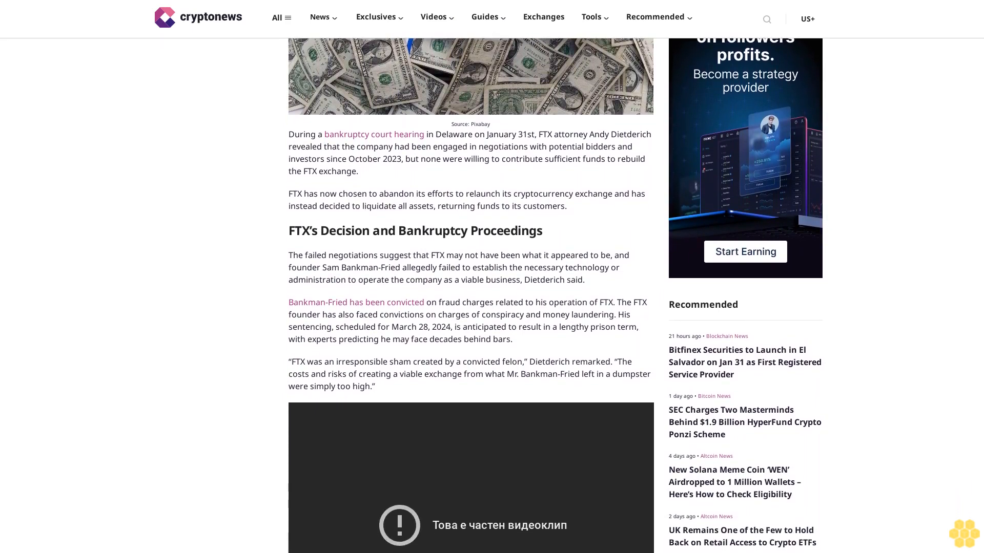
scroll("down", 3)
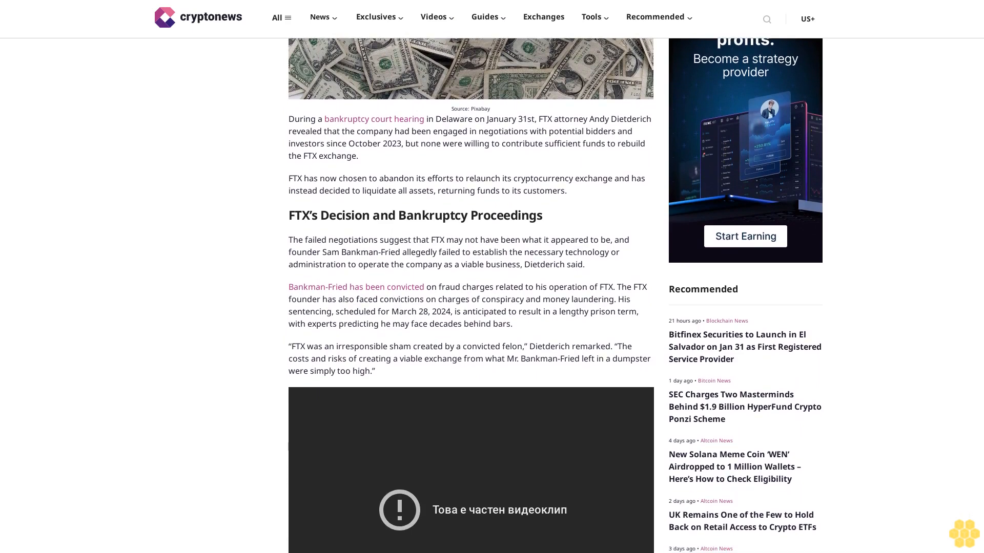
scroll("down", 3)
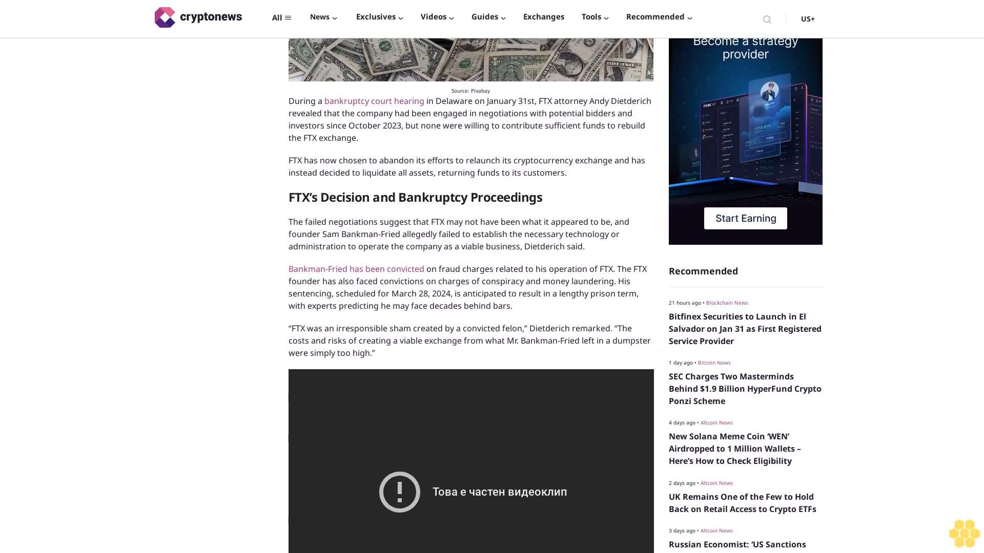
scroll("down", 3)
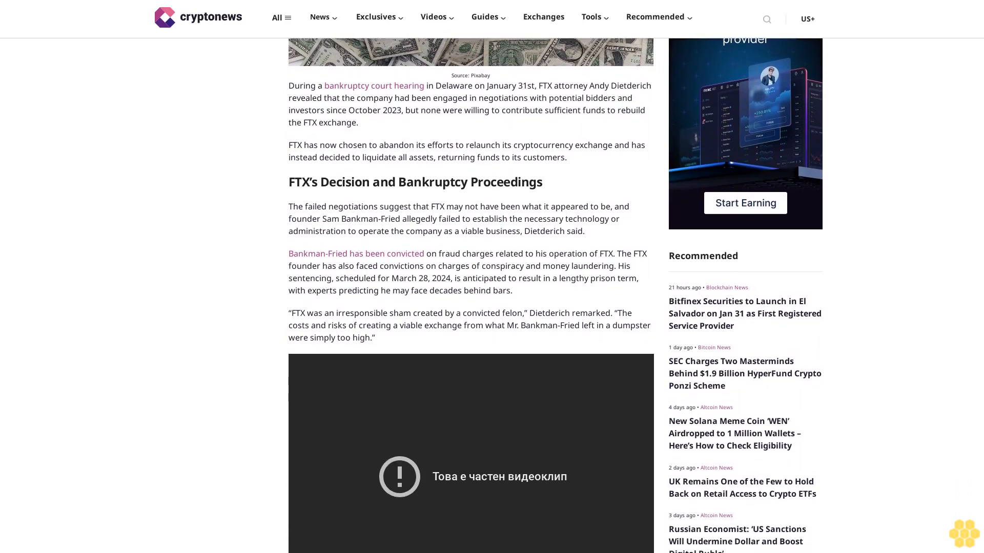
scroll("down", 3)
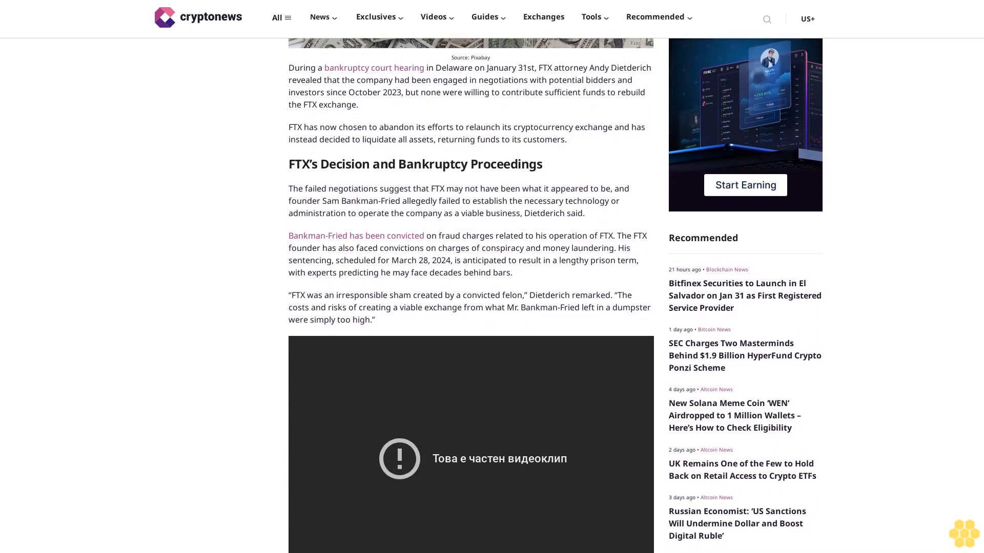
scroll("down", 3)
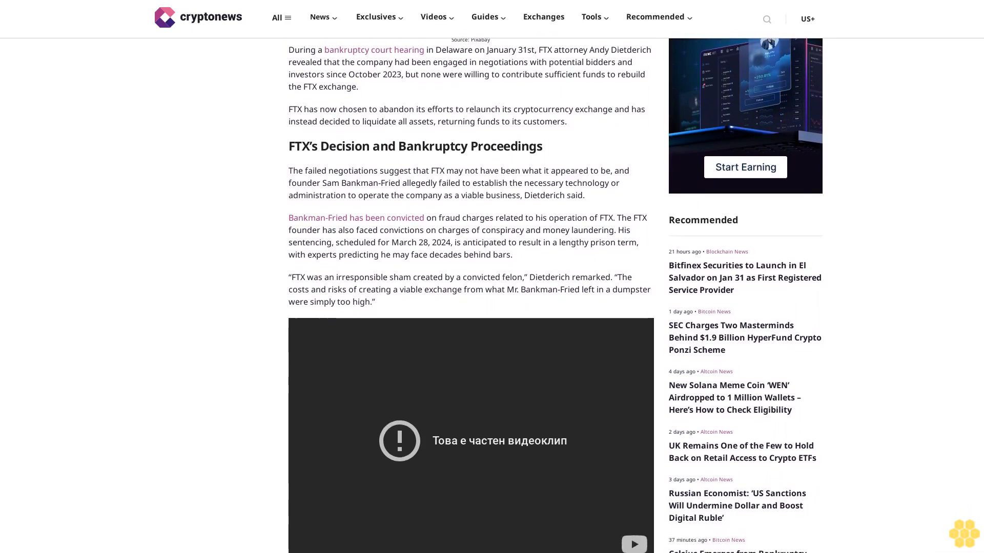
scroll("down", 3)
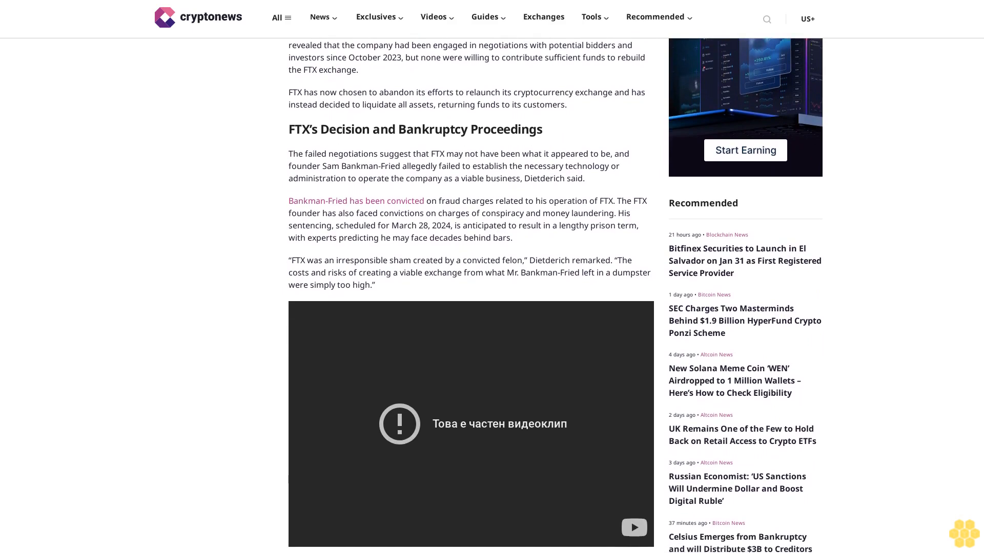
scroll("down", 3)
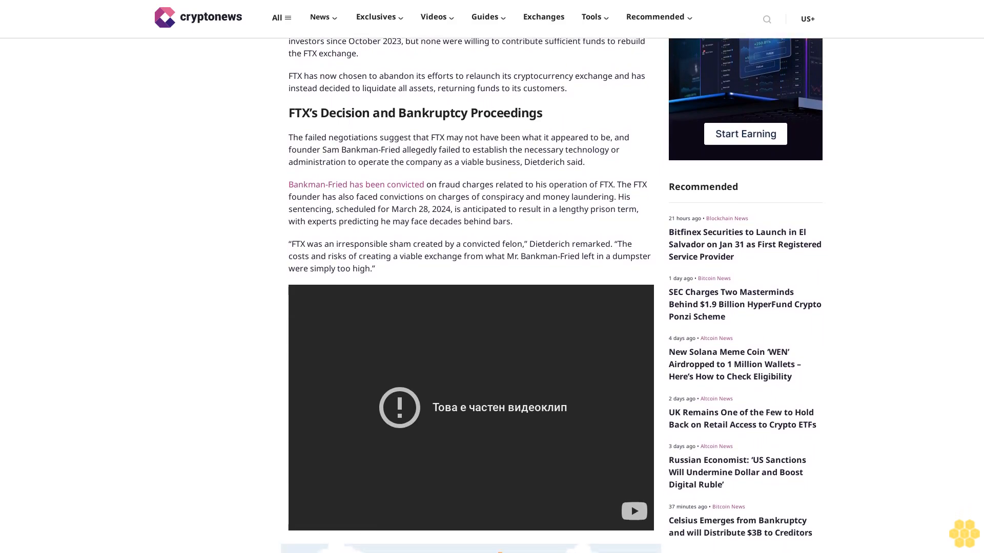
scroll("down", 3)
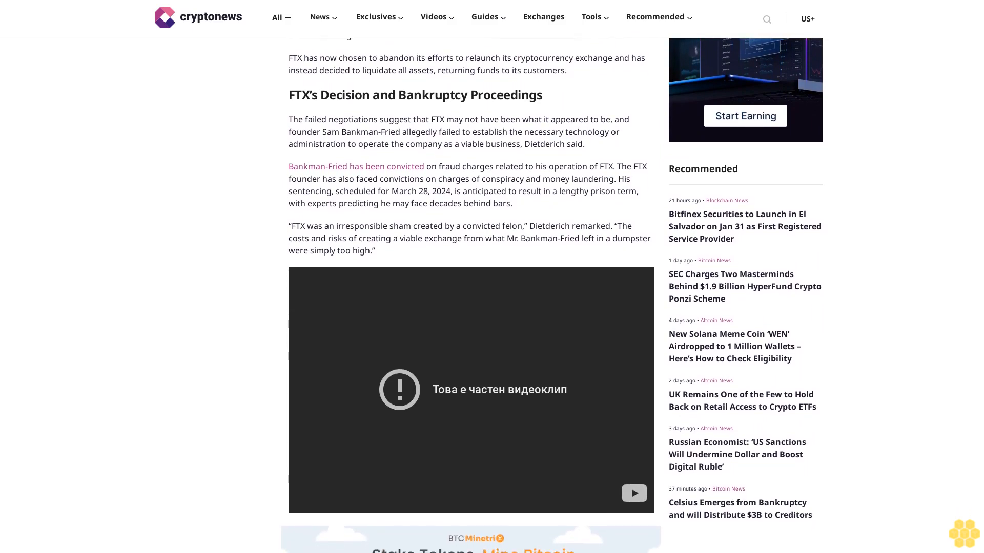
scroll("down", 3)
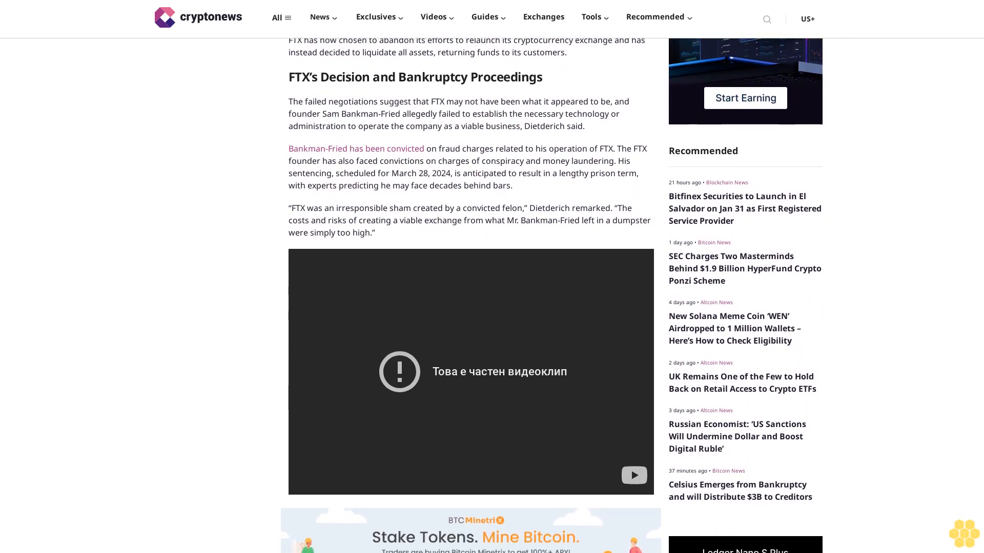
scroll("down", 3)
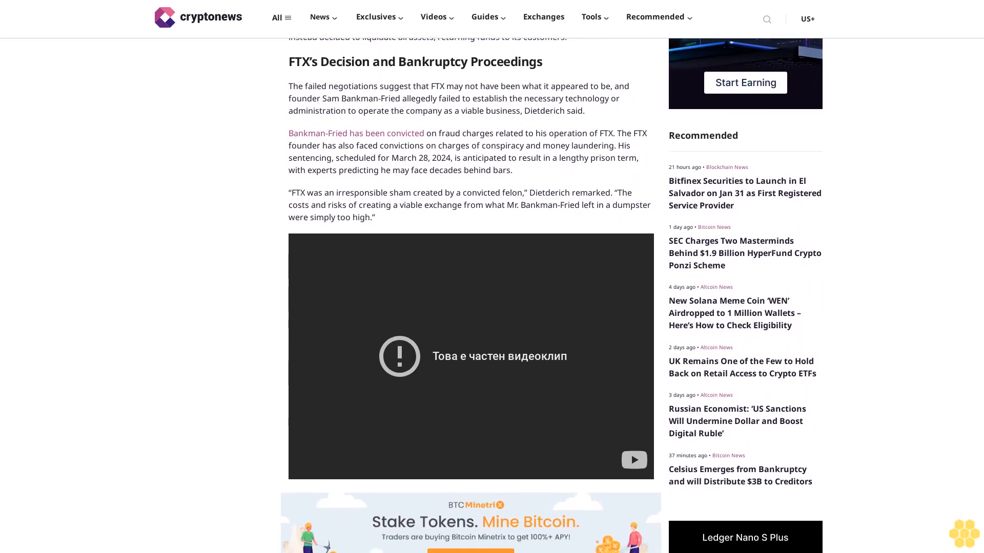
scroll("down", 3)
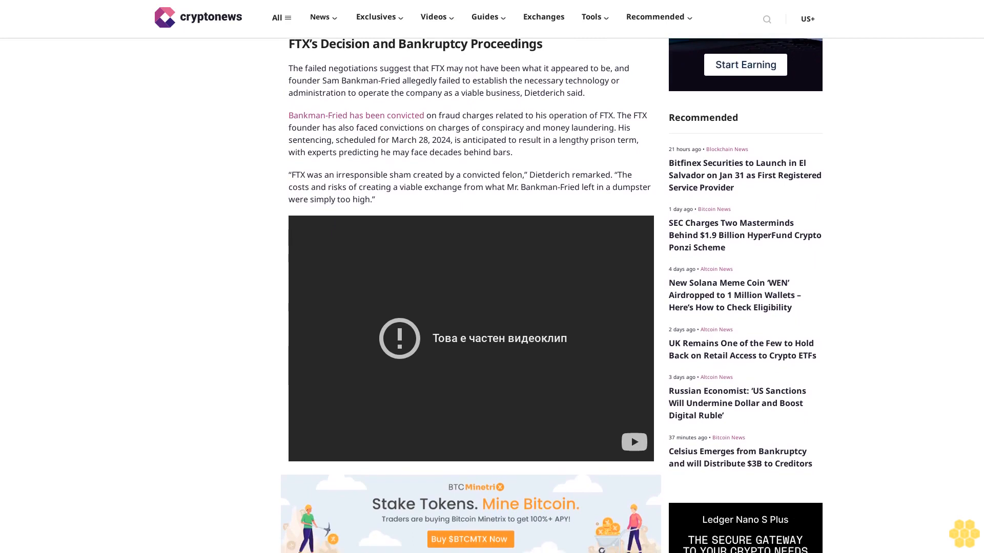
scroll("down", 3)
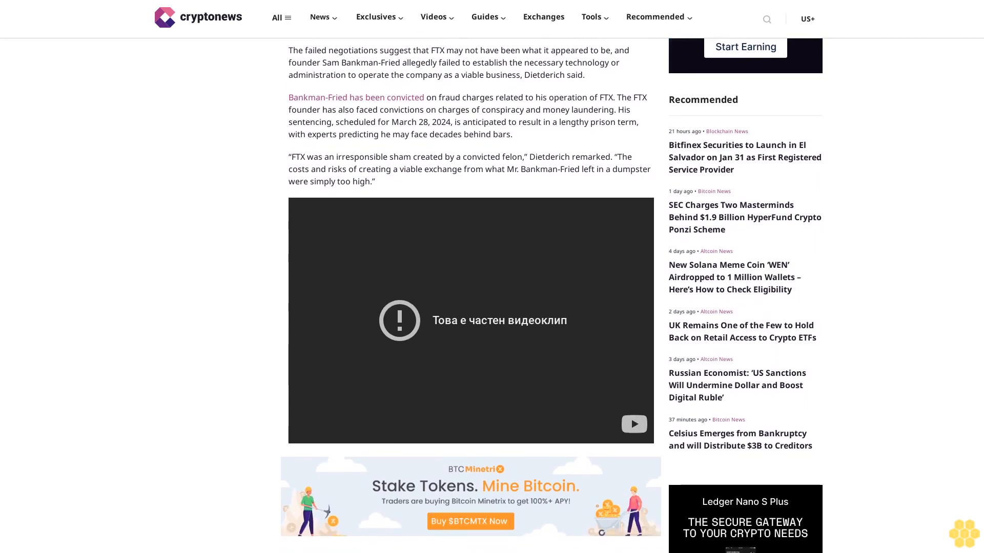
scroll("down", 3)
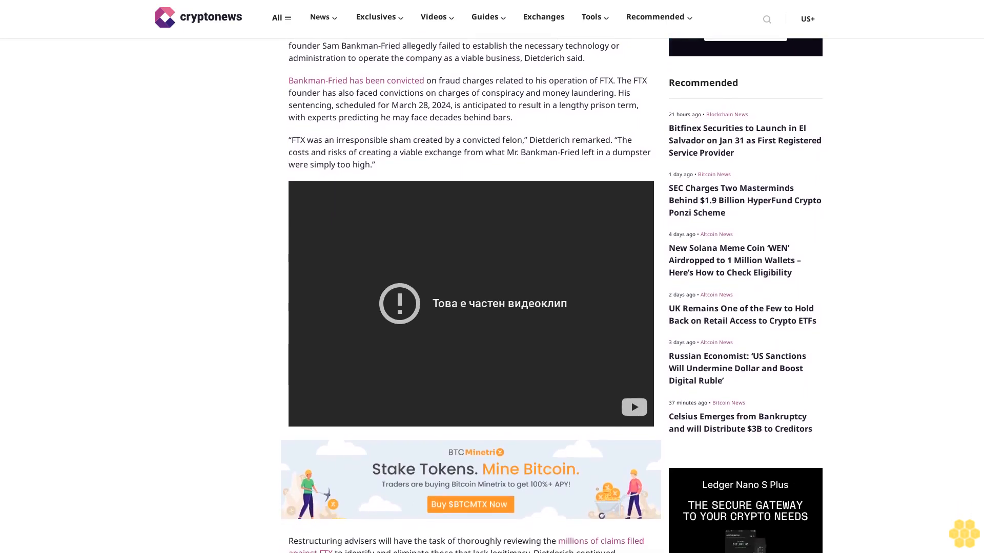
scroll("down", 3)
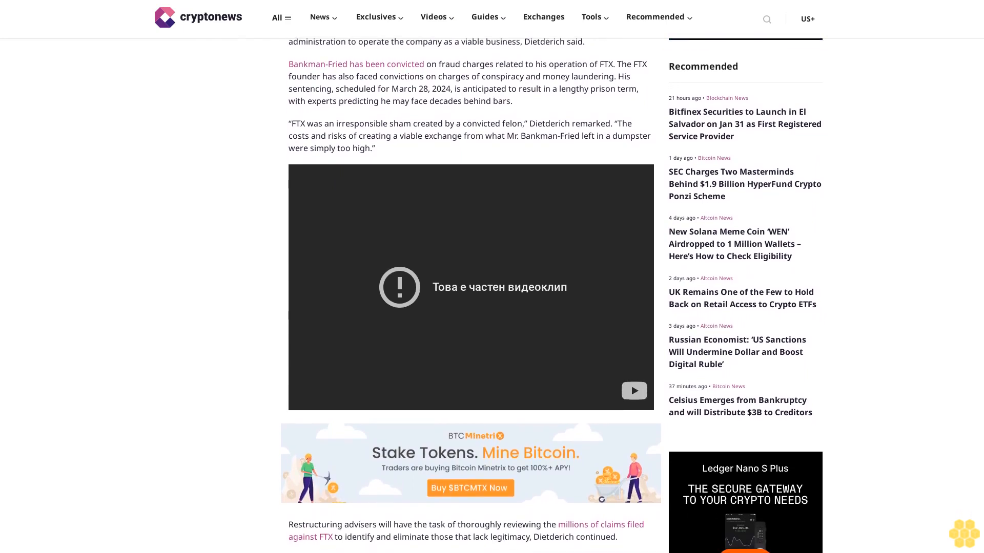
scroll("down", 3)
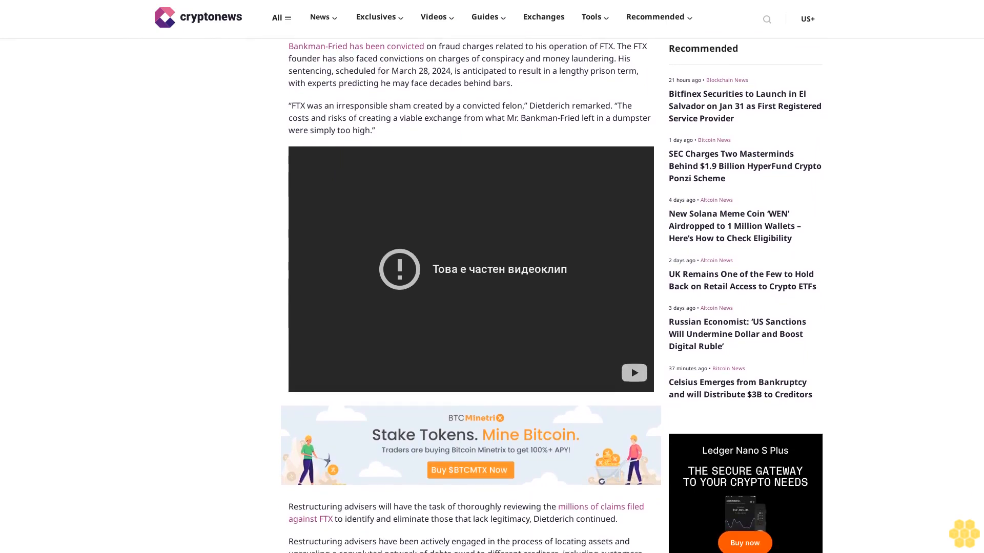
scroll("down", 3)
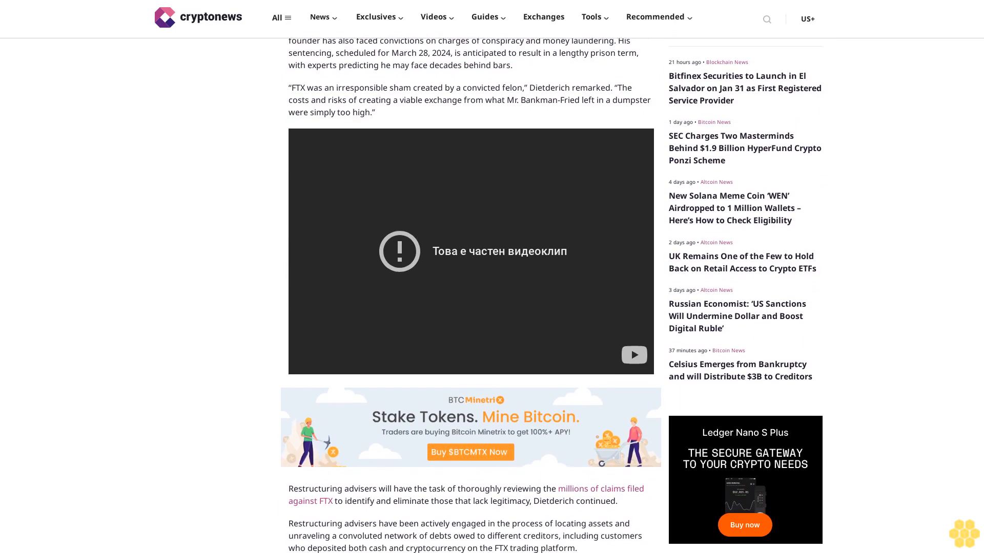
scroll("down", 3)
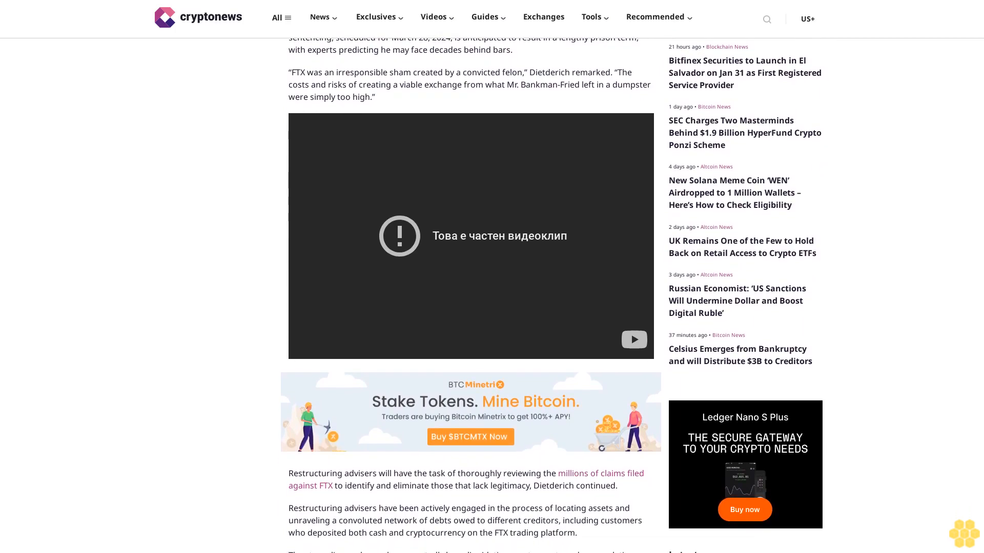
scroll("down", 3)
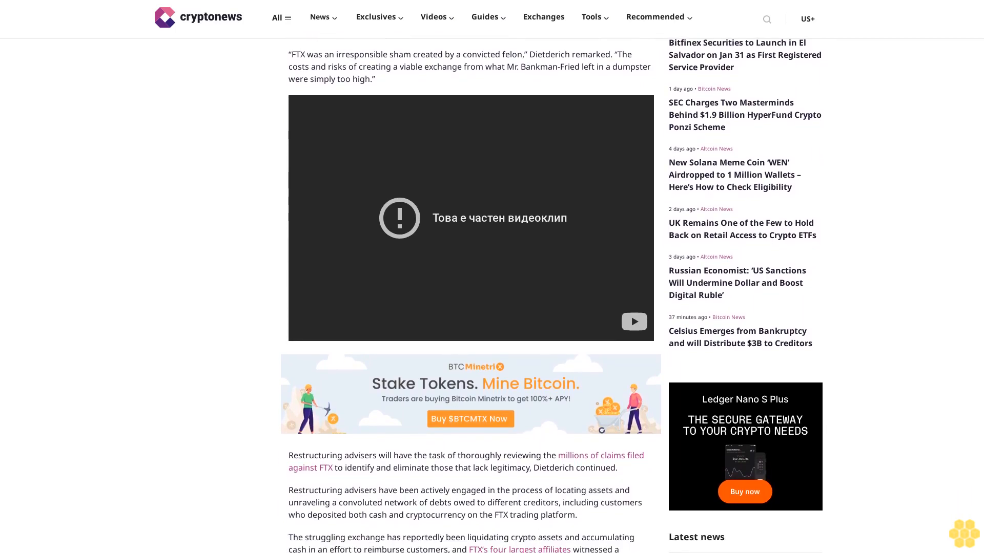
scroll("down", 3)
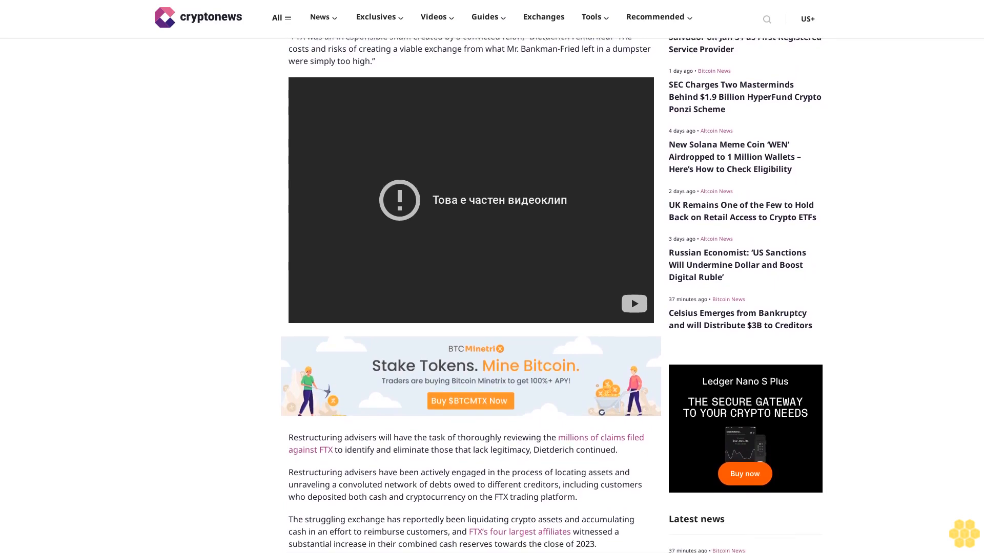
scroll("down", 3)
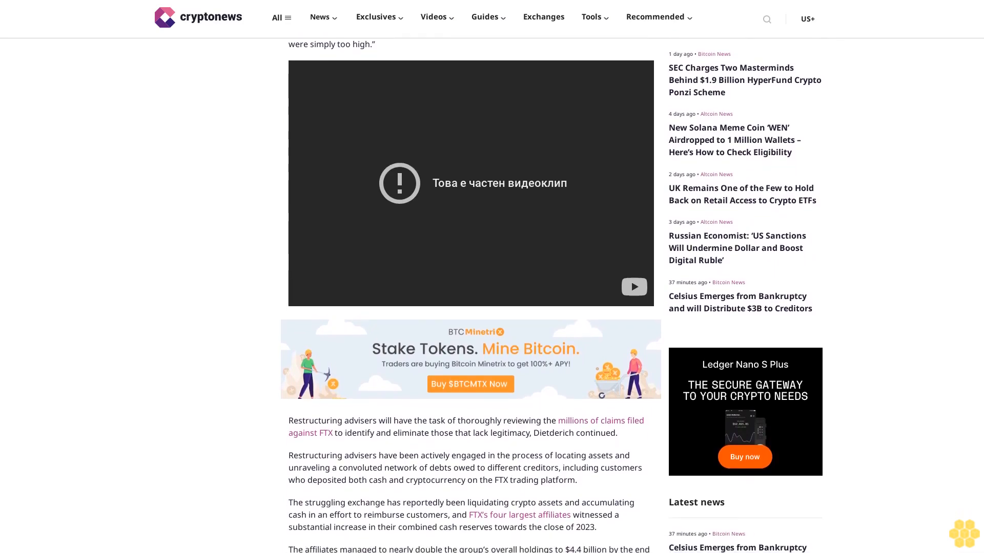
scroll("down", 3)
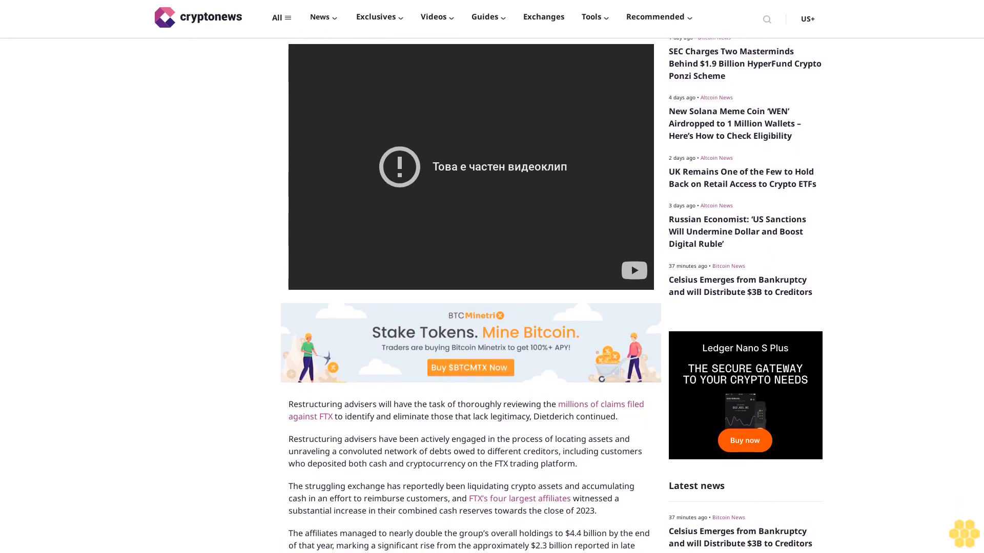
scroll("down", 3)
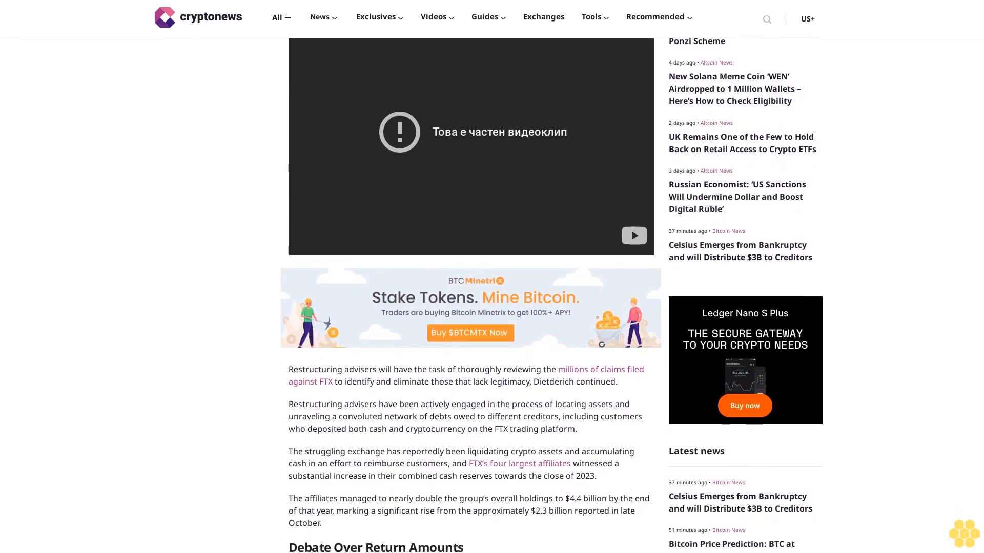
scroll("down", 3)
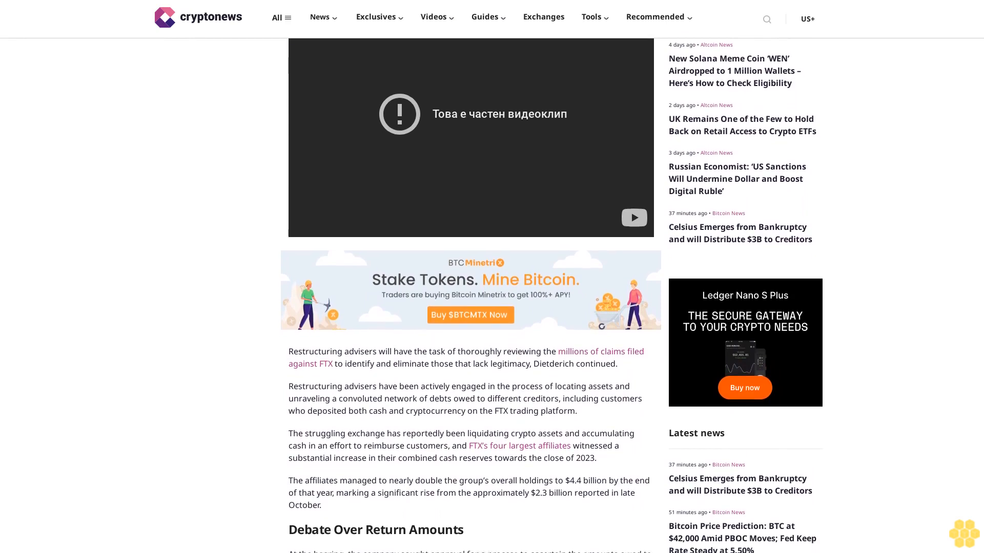
scroll("down", 3)
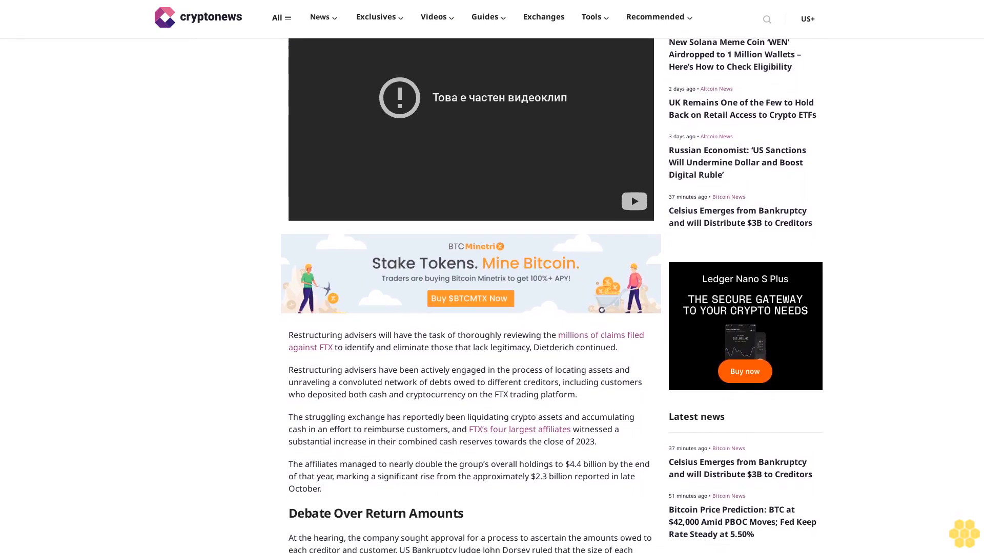
scroll("down", 3)
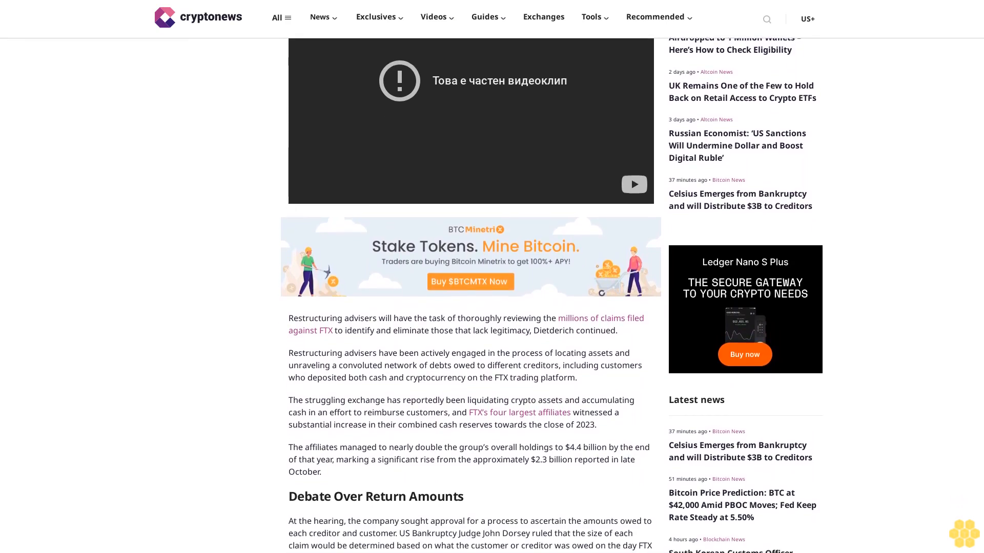
scroll("down", 3)
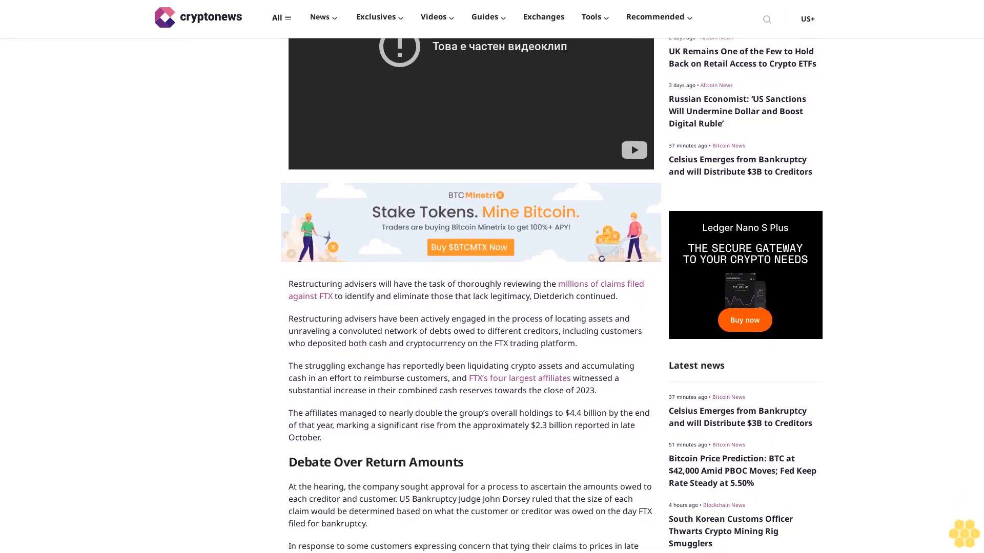
scroll("down", 3)
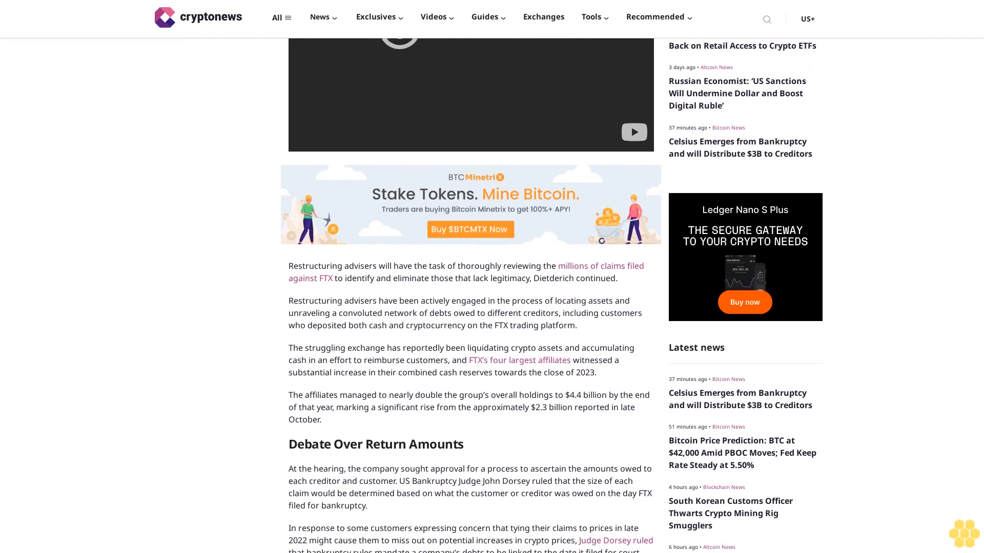
scroll("down", 3)
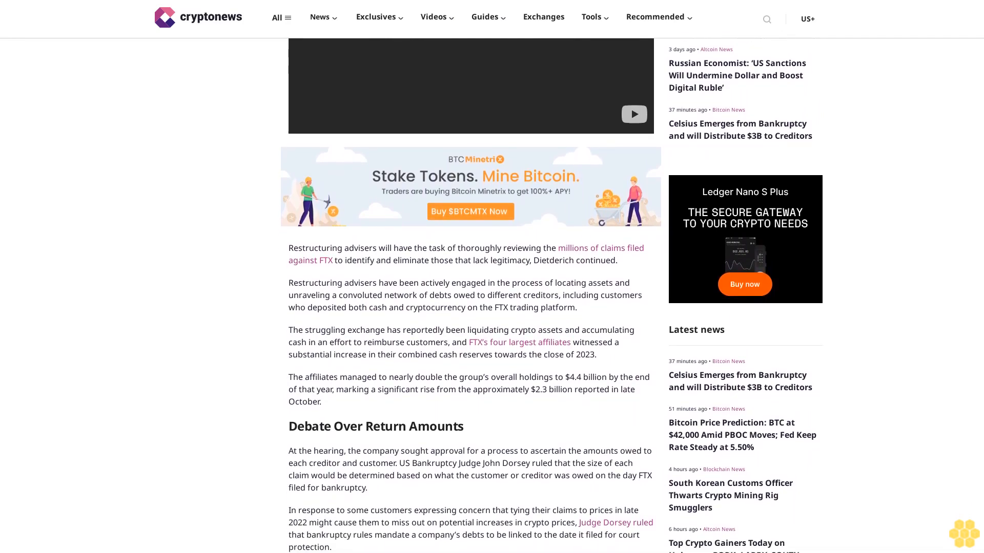
scroll("down", 3)
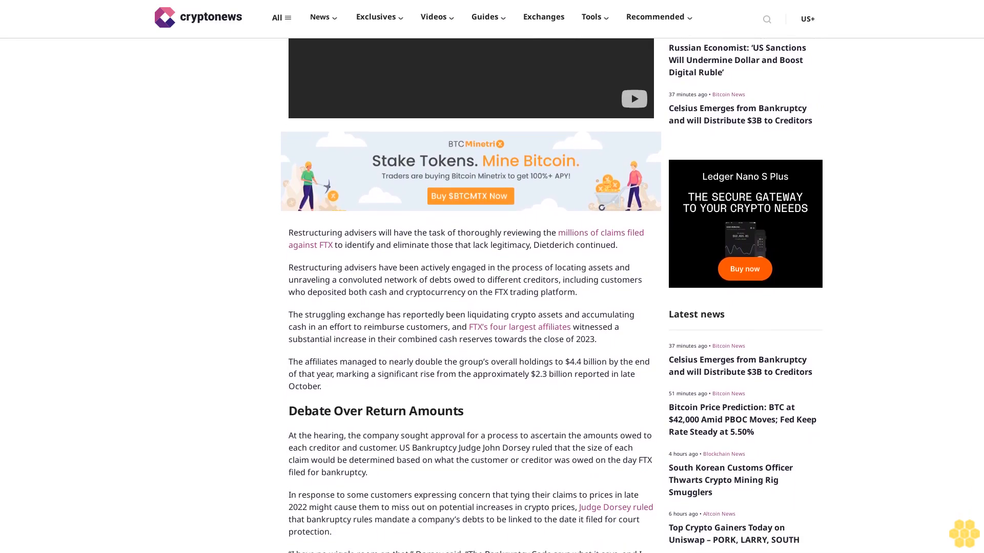
scroll("down", 3)
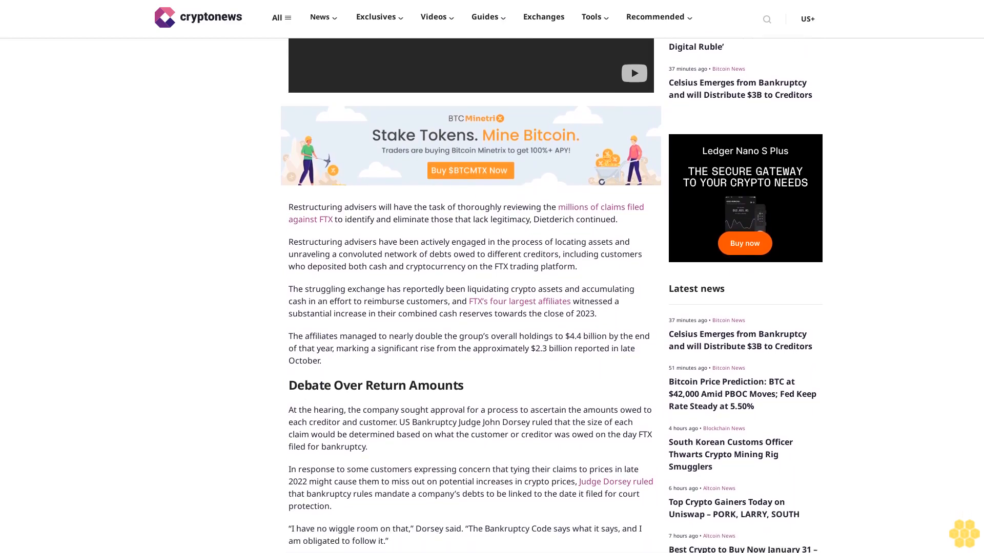
scroll("down", 3)
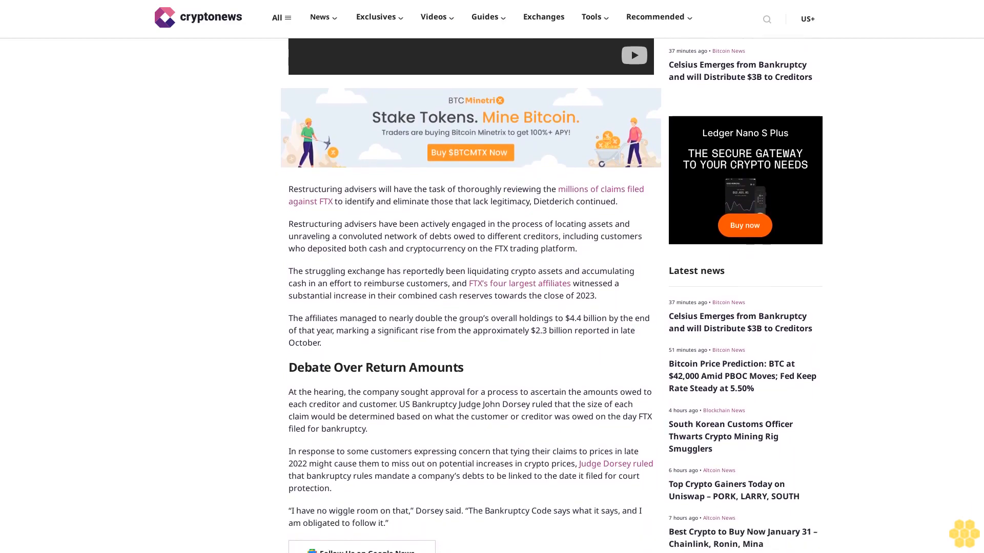
scroll("down", 3)
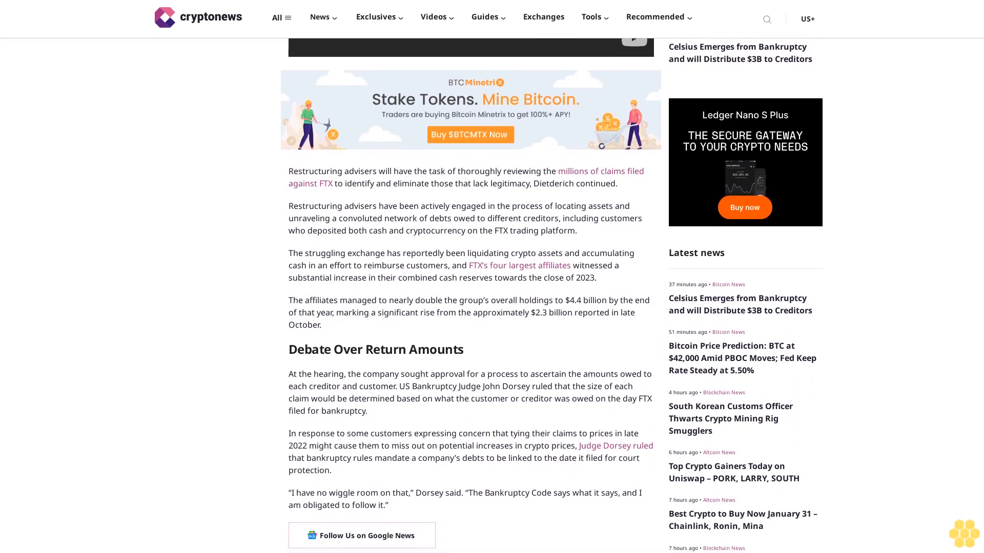
scroll("down", 3)
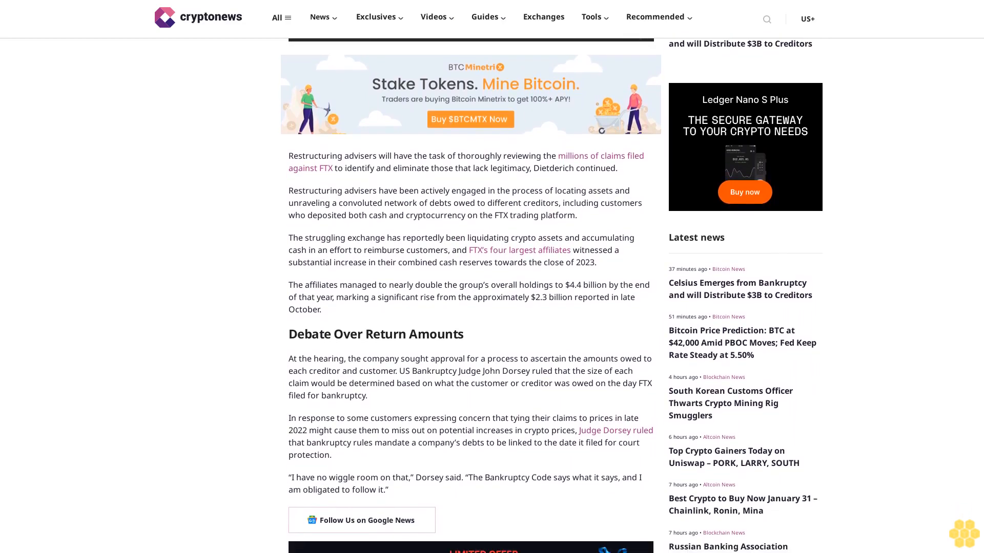
scroll("down", 3)
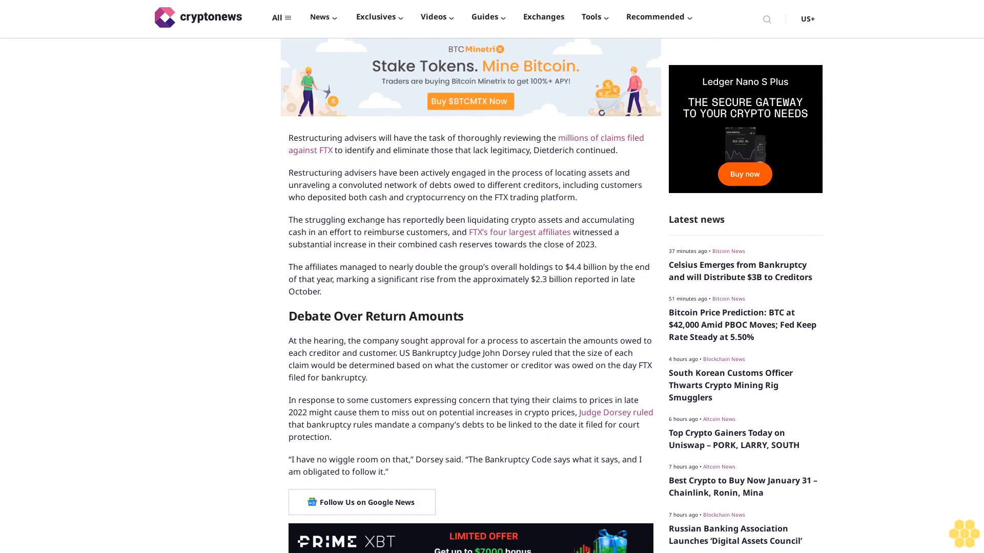
scroll("down", 3)
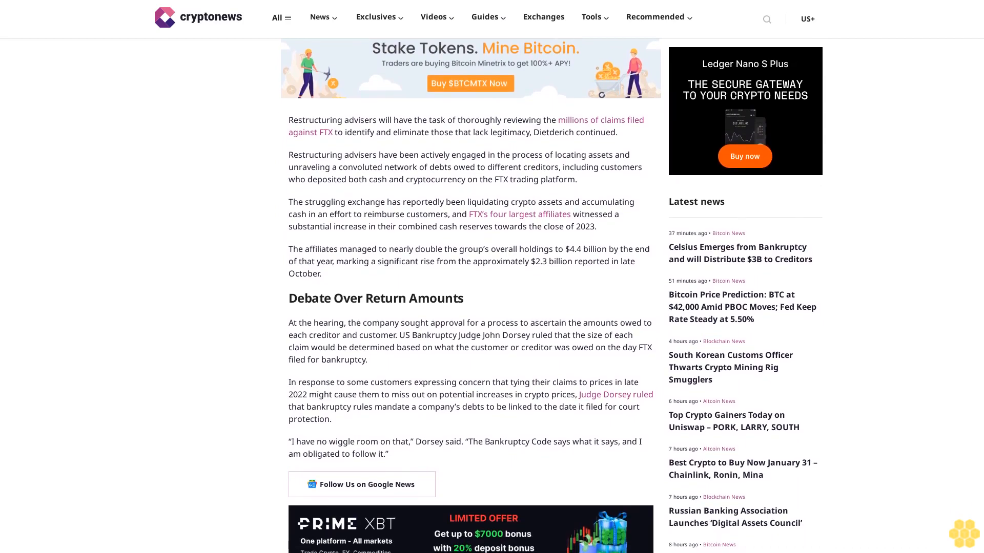
scroll("down", 3)
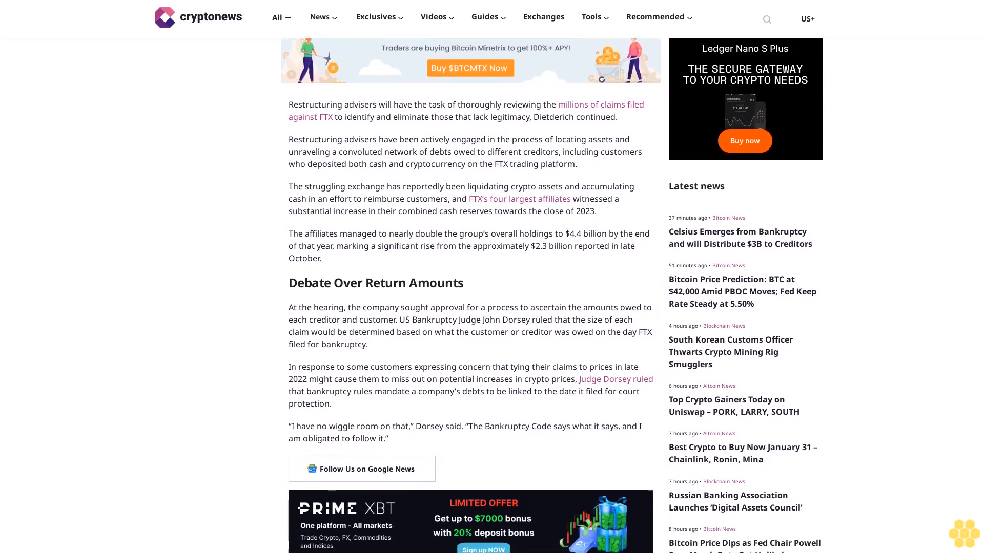
scroll("down", 3)
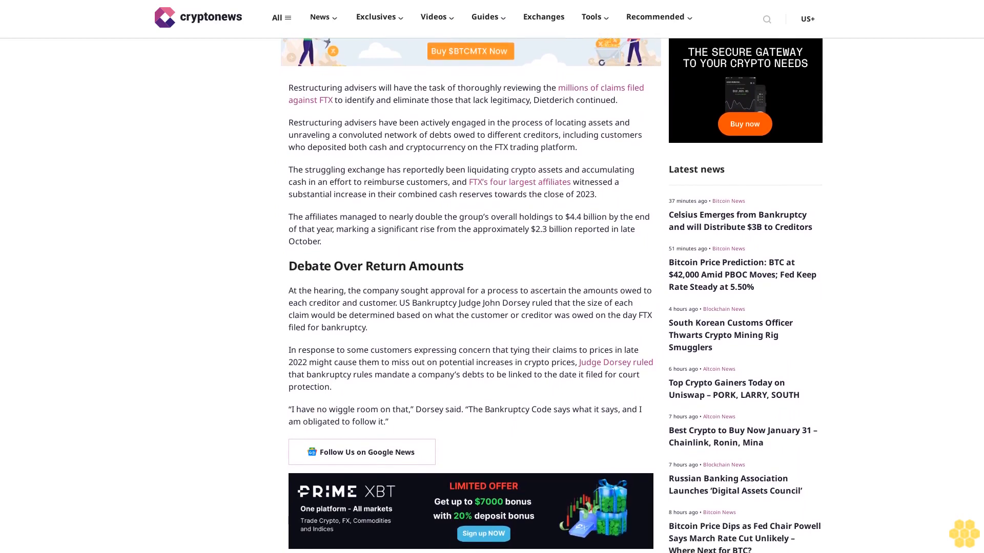
scroll("down", 3)
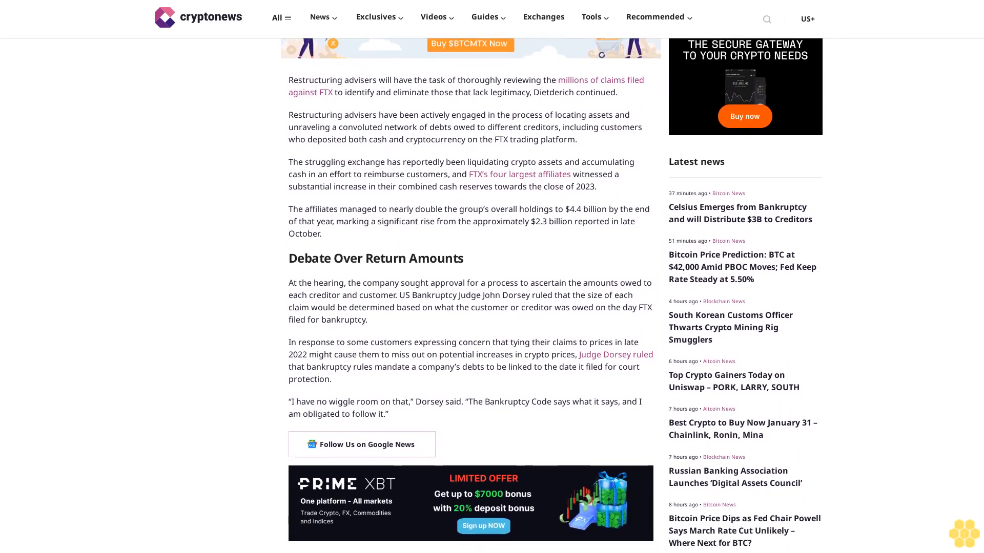